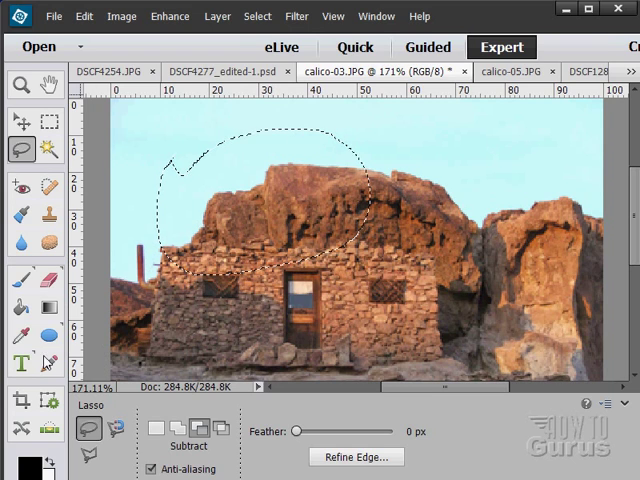
# Paint black brush strokes inside the sky selection, then undo them with Ctrl+Z.
pyautogui.click(20, 280)
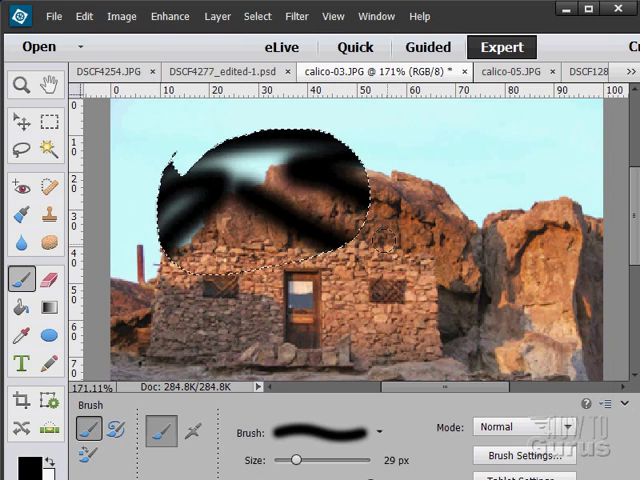
pyautogui.press('ctrl+z')
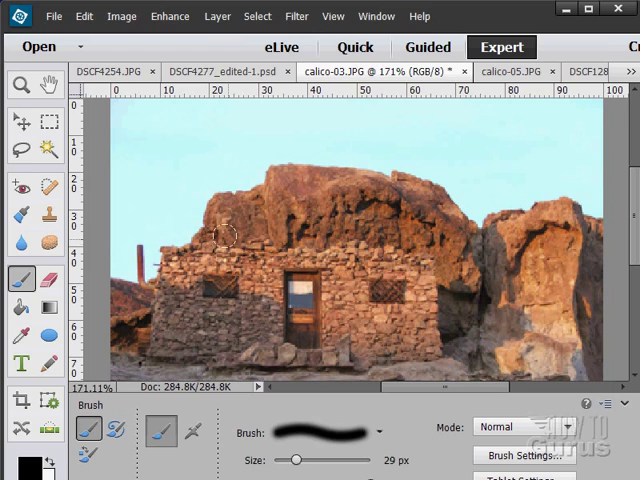
# Switch back to the freehand Lasso tool for selecting on the rock-house photo.
pyautogui.click(20, 148)
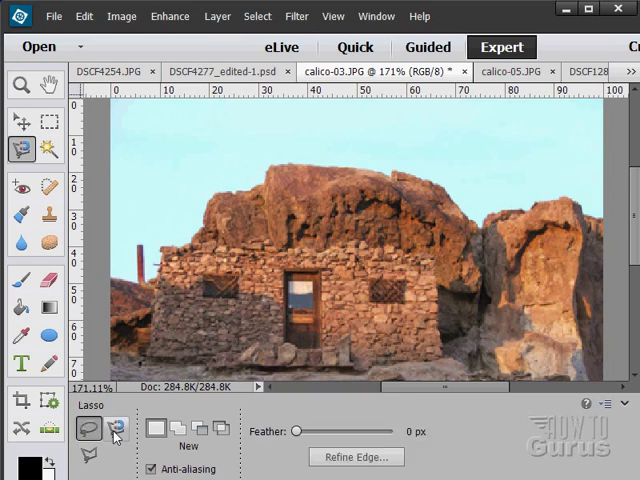
# Activate the Magnetic Lasso and lower its edge-detection width to 24 px.
pyautogui.click(116, 430)
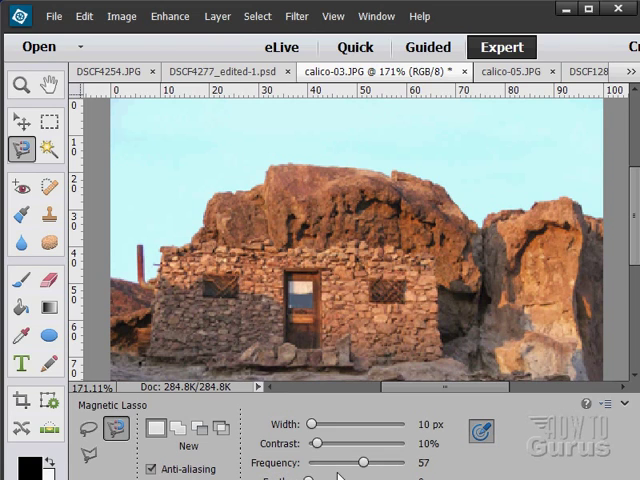
pyautogui.moveTo(328, 412)
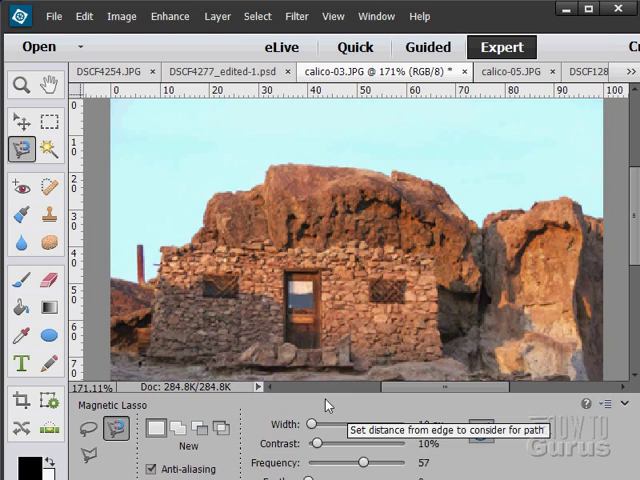
pyautogui.moveTo(168, 290)
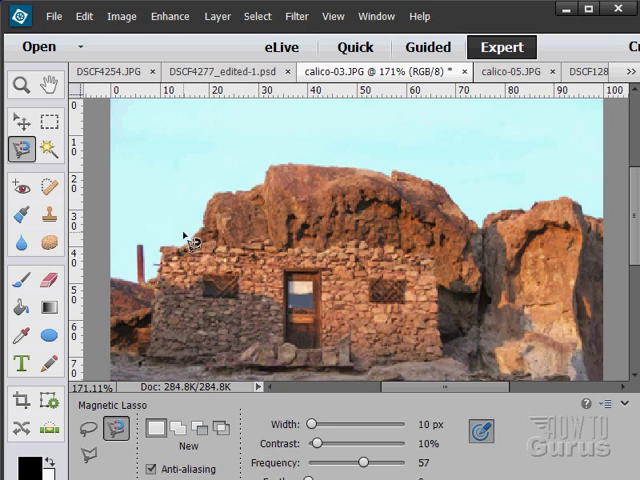
pyautogui.moveTo(270, 200)
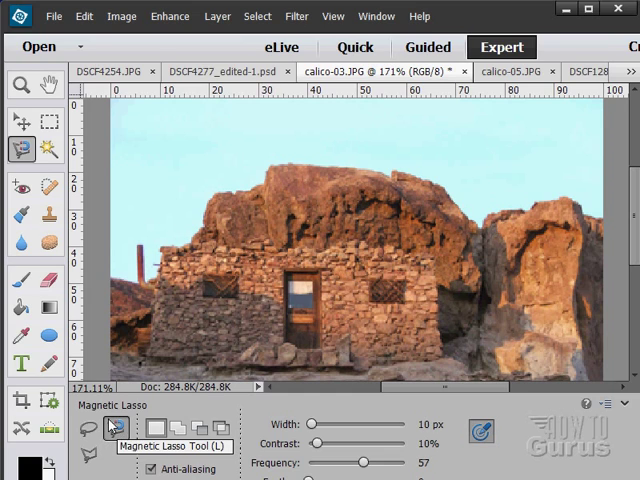
pyautogui.moveTo(312, 428)
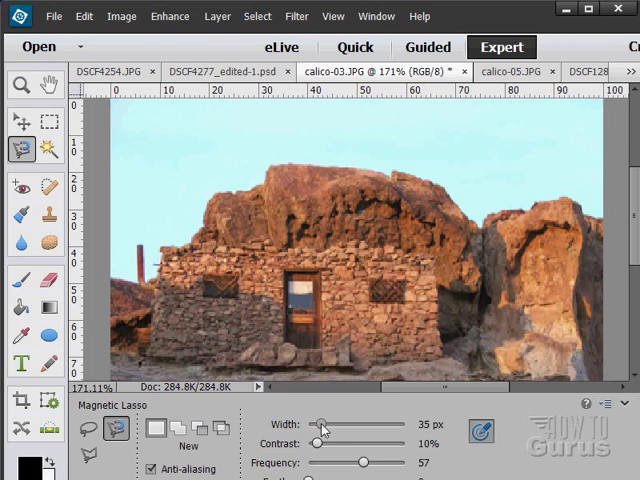
pyautogui.moveTo(324, 424); pyautogui.dragTo(318, 424)
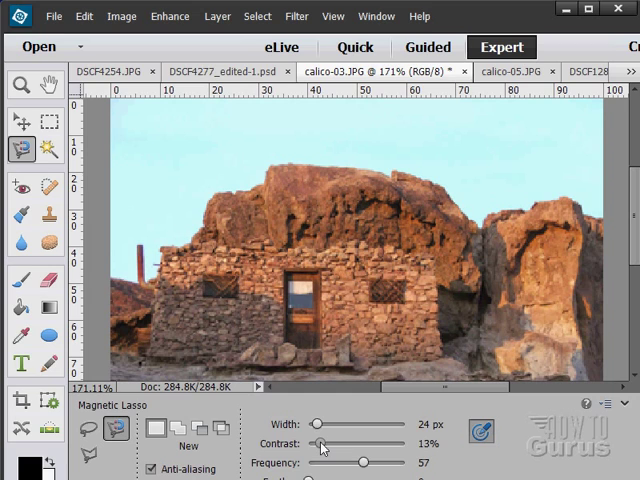
pyautogui.moveTo(196, 240)
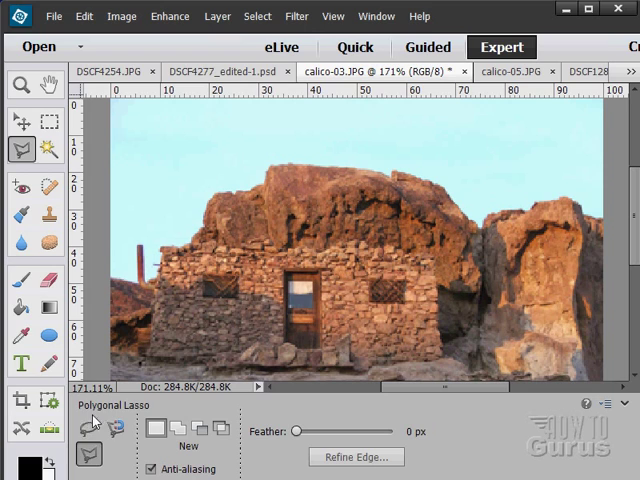
pyautogui.click(88, 428)
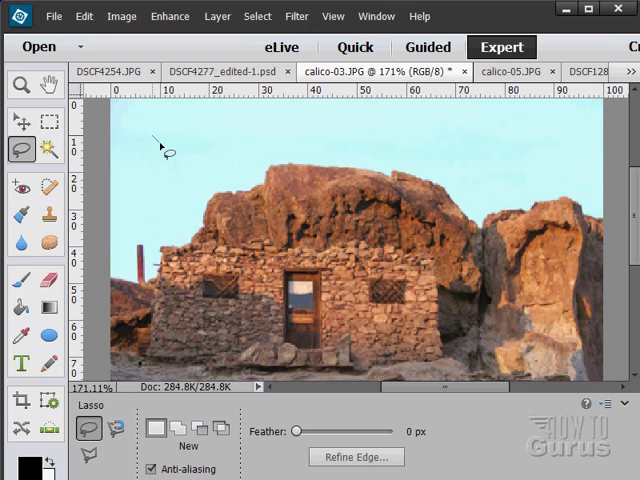
pyautogui.moveTo(150, 150); pyautogui.dragTo(380, 136)
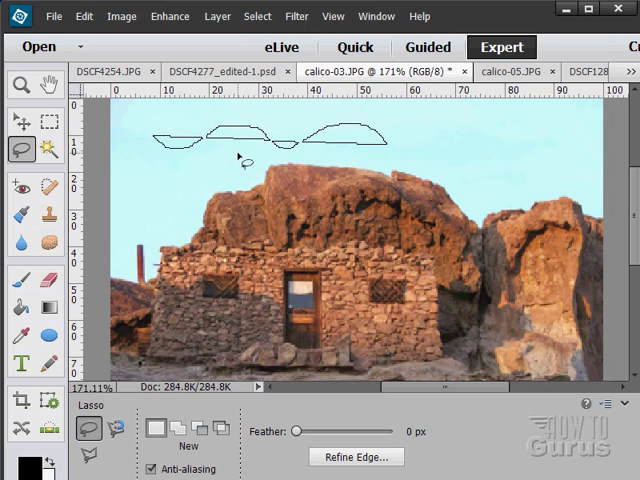
pyautogui.click(256, 16)
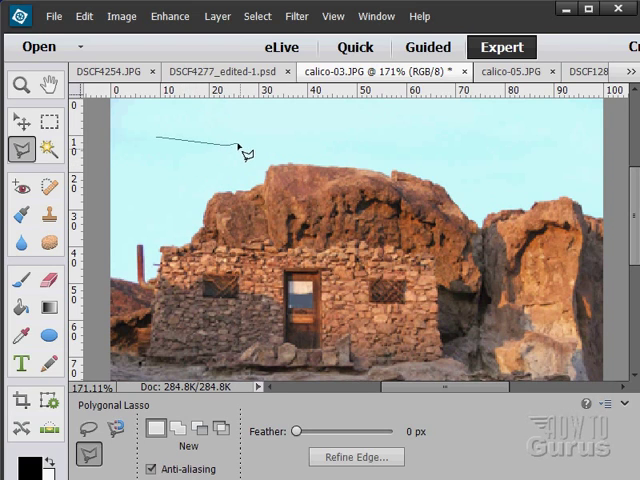
pyautogui.click(280, 128)
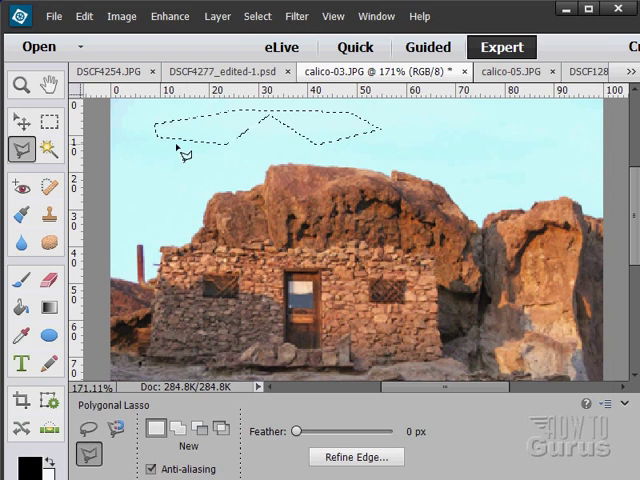
pyautogui.click(256, 16)
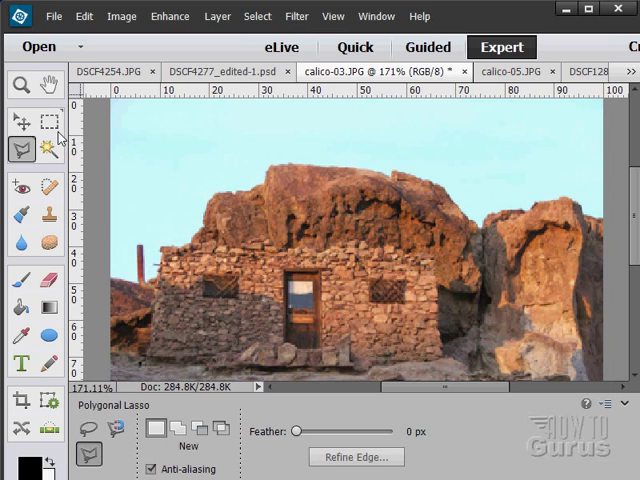
# Zoom to 300% on the rock's top edge and return to the Polygonal Lasso.
pyautogui.click(20, 84)
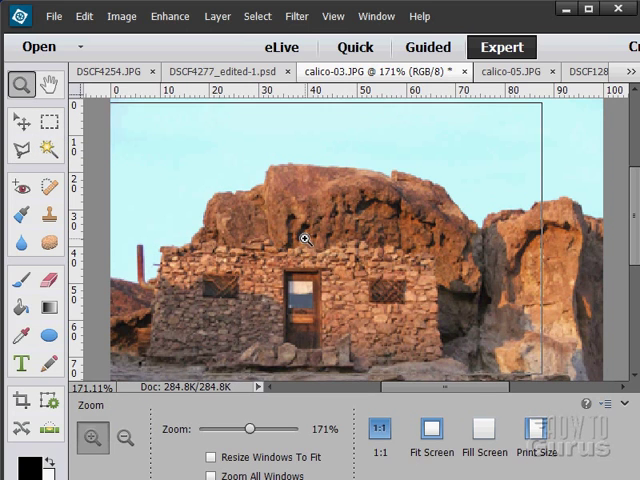
pyautogui.click(284, 242)
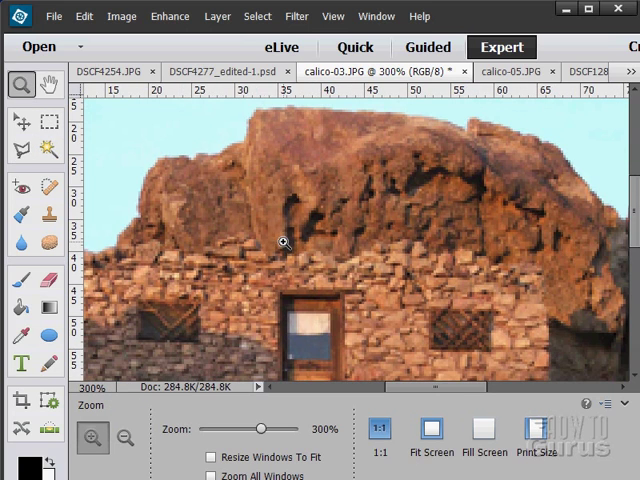
pyautogui.moveTo(284, 244); pyautogui.dragTo(316, 246)
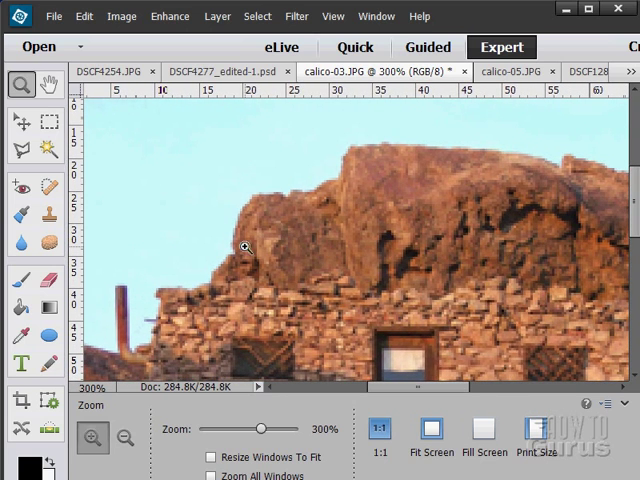
pyautogui.click(20, 148)
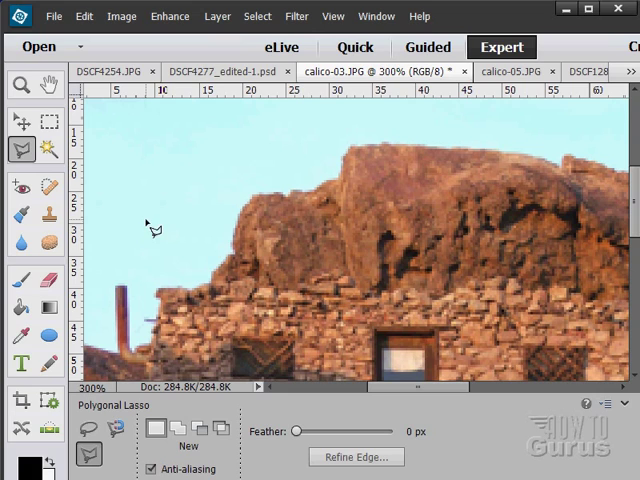
pyautogui.moveTo(160, 296)
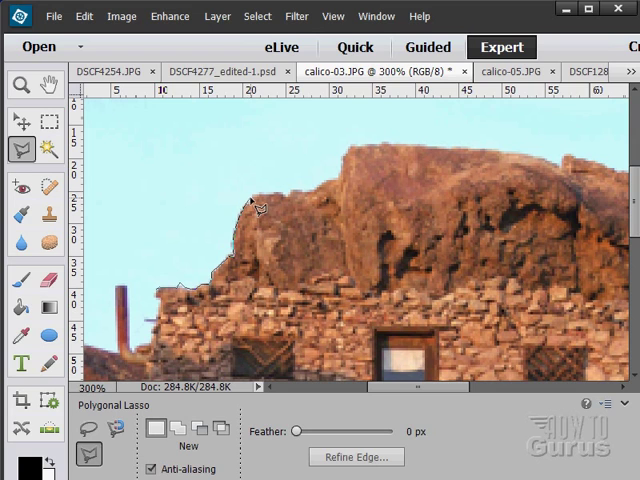
pyautogui.moveTo(256, 192)
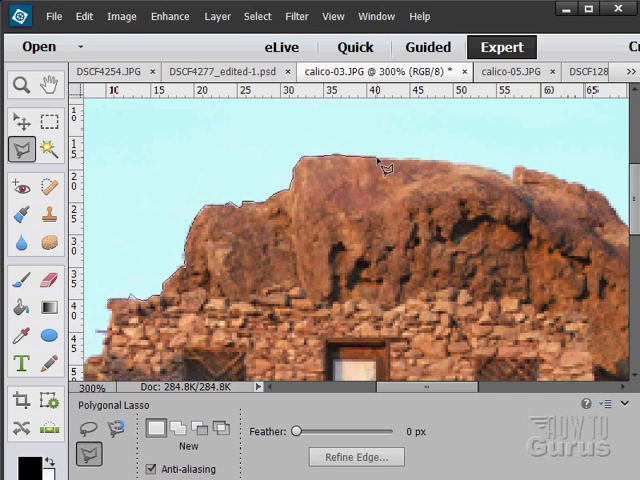
pyautogui.moveTo(404, 170)
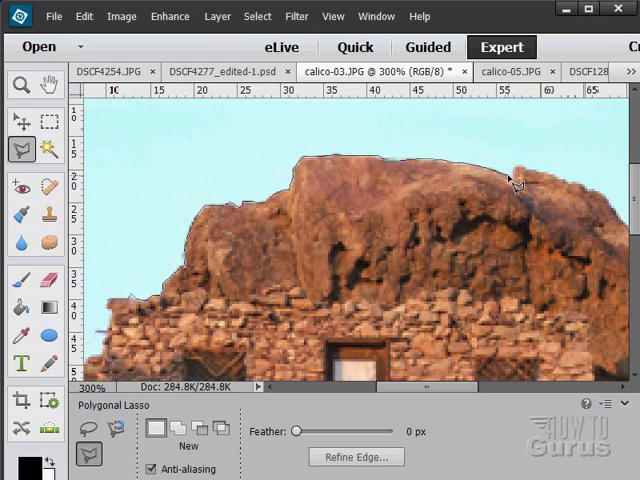
pyautogui.moveTo(516, 172)
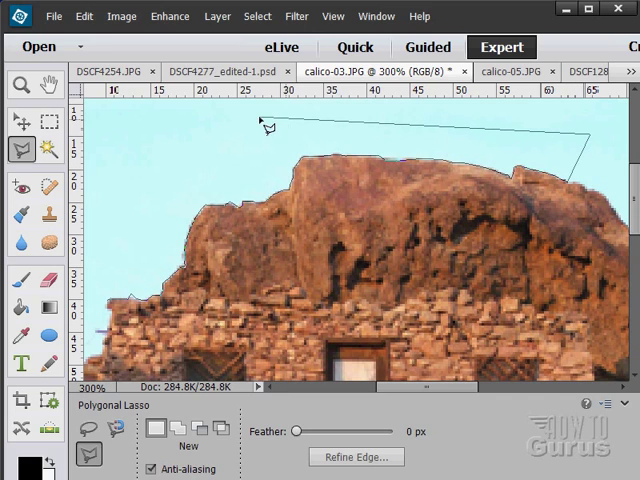
pyautogui.click(110, 304)
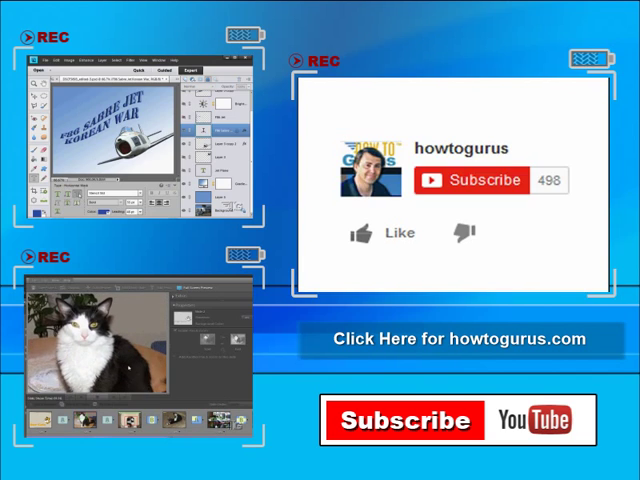
pyautogui.click(362, 232)
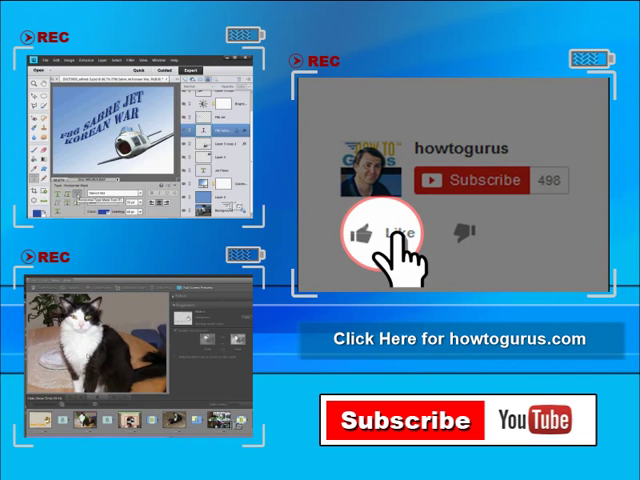